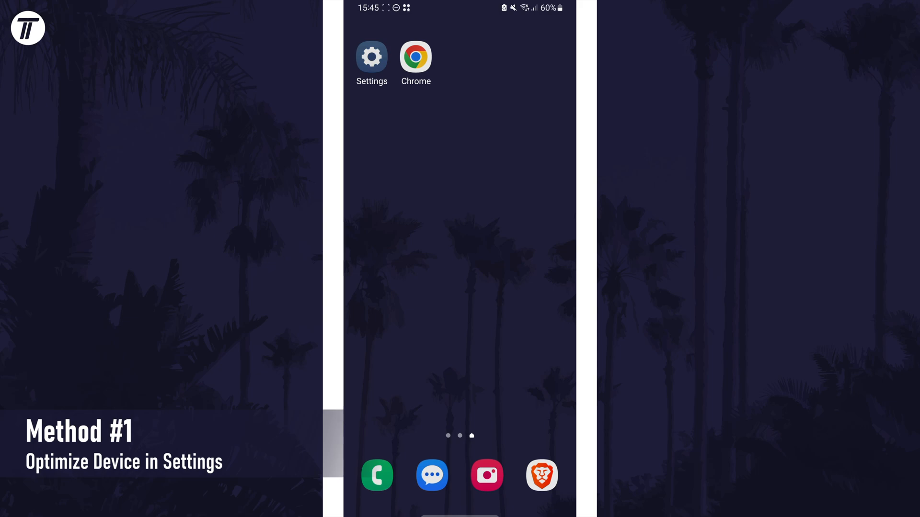
Step: Run Optimise now in Battery and device care, raising the status from Good to Great
{"action": "left_click", "coordinate": [371, 58]}
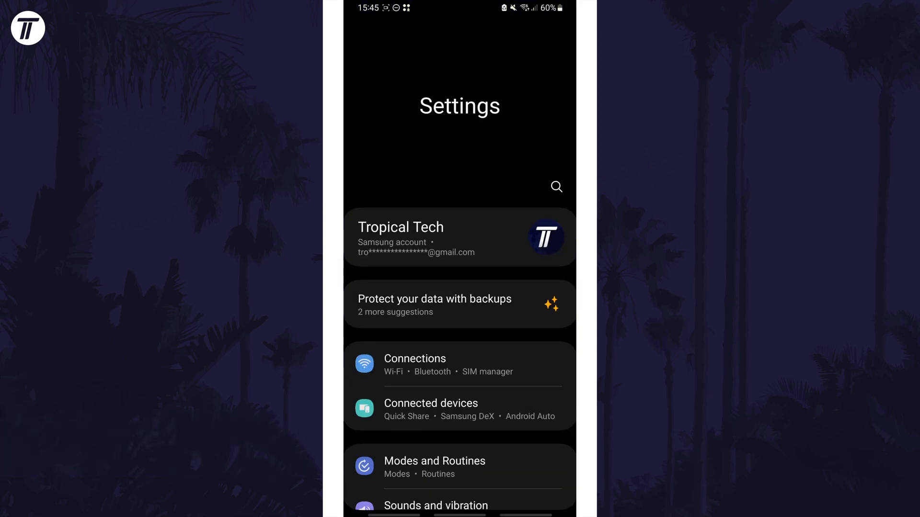
{"action": "scroll", "scroll_direction": "down", "scroll_amount": 3}
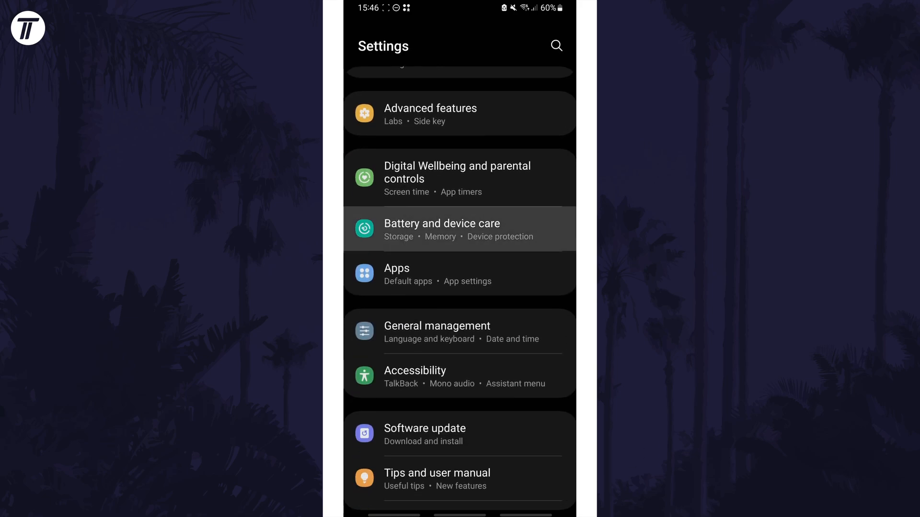
{"action": "left_click", "coordinate": [443, 229]}
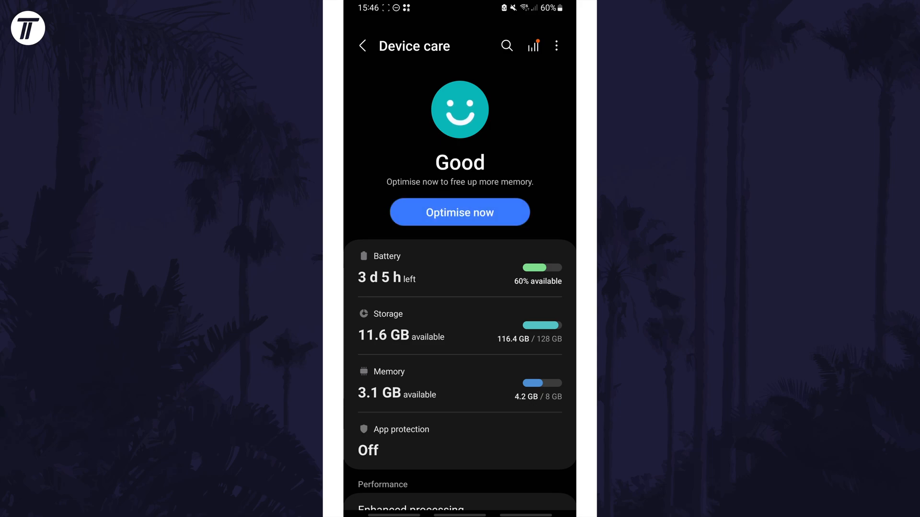
{"action": "left_click", "coordinate": [459, 213]}
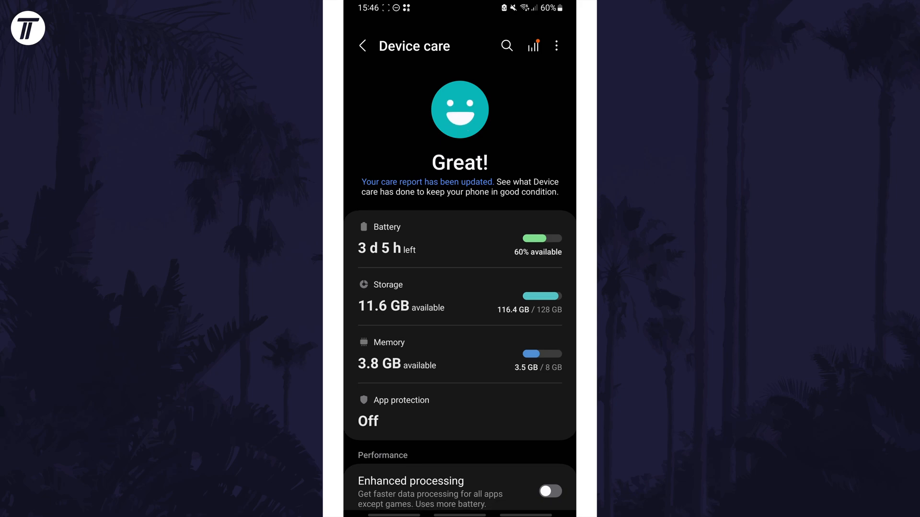
Step: Clean now in Memory to stop the listed background apps and free memory
{"action": "left_click", "coordinate": [389, 354]}
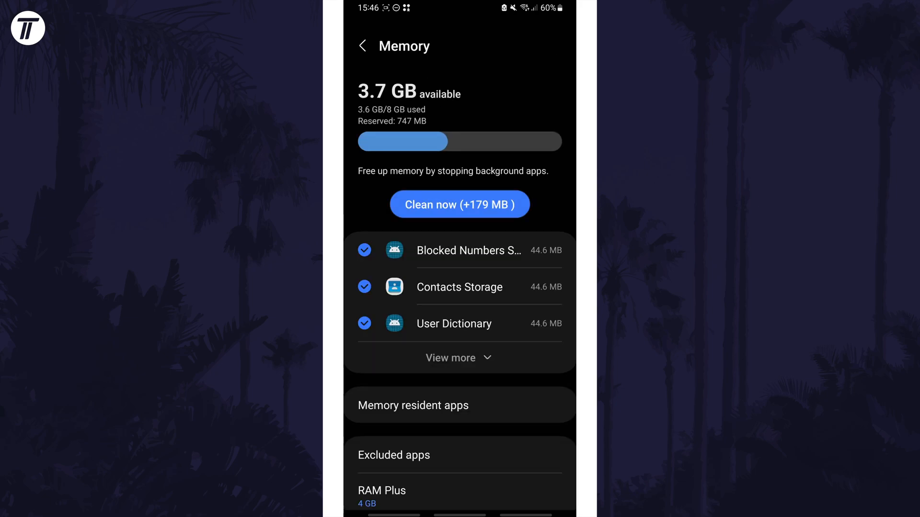
{"action": "left_click", "coordinate": [459, 204]}
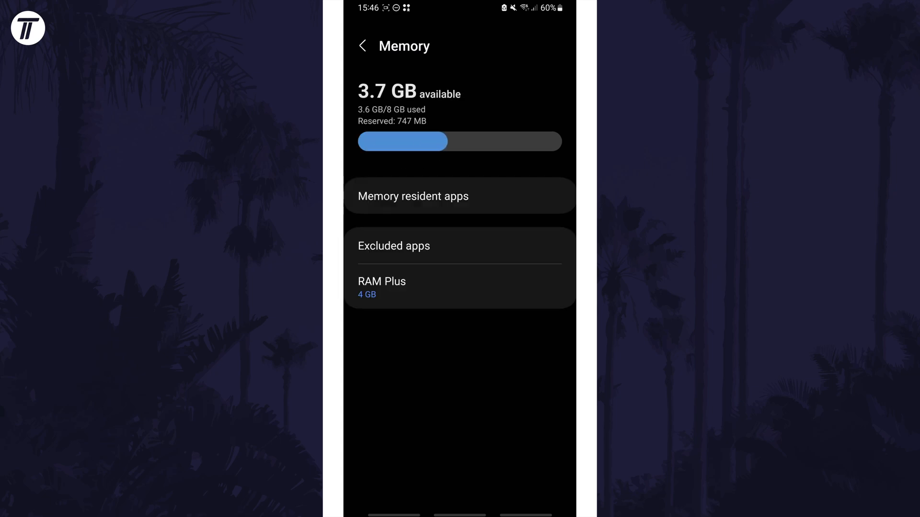
{"action": "left_click", "coordinate": [381, 286]}
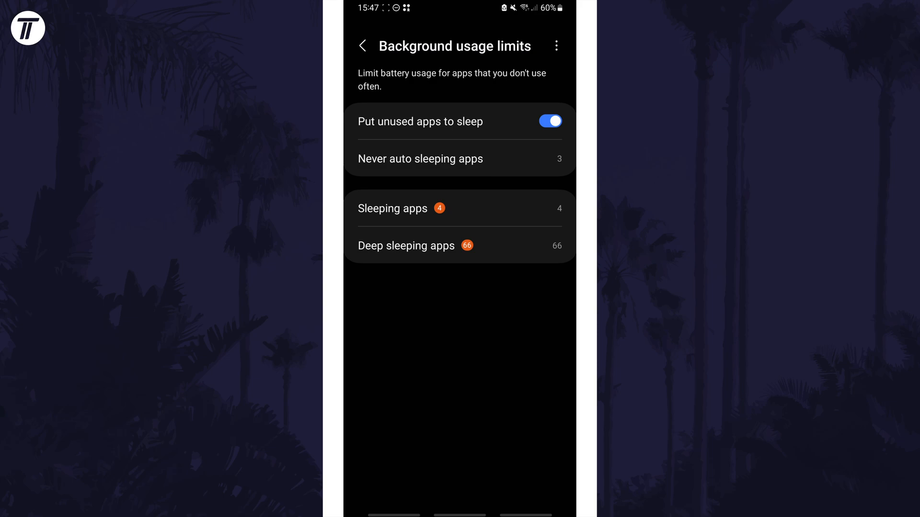
Step: Return from background usage limits to the device care overview showing status Great
{"action": "left_click", "coordinate": [362, 46]}
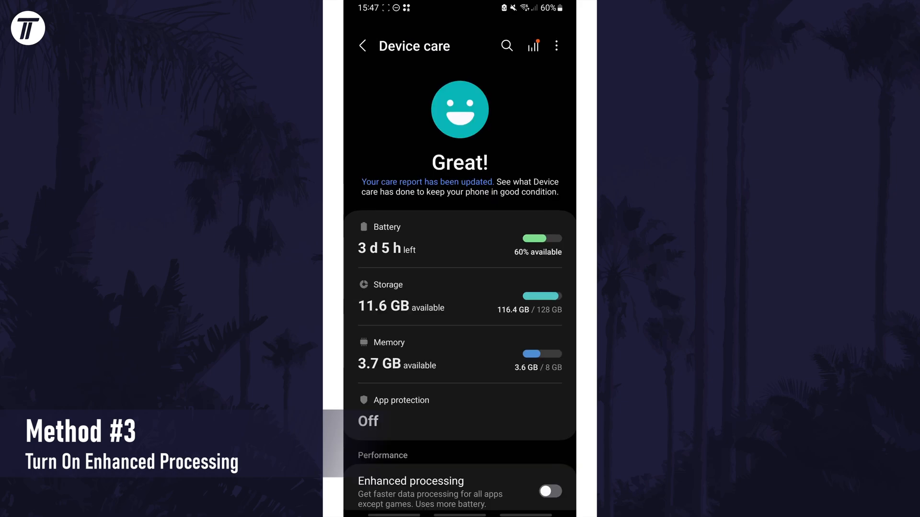
Step: Switch on the Enhanced processing toggle under Performance in Device care
{"action": "scroll", "scroll_direction": "down", "scroll_amount": 3}
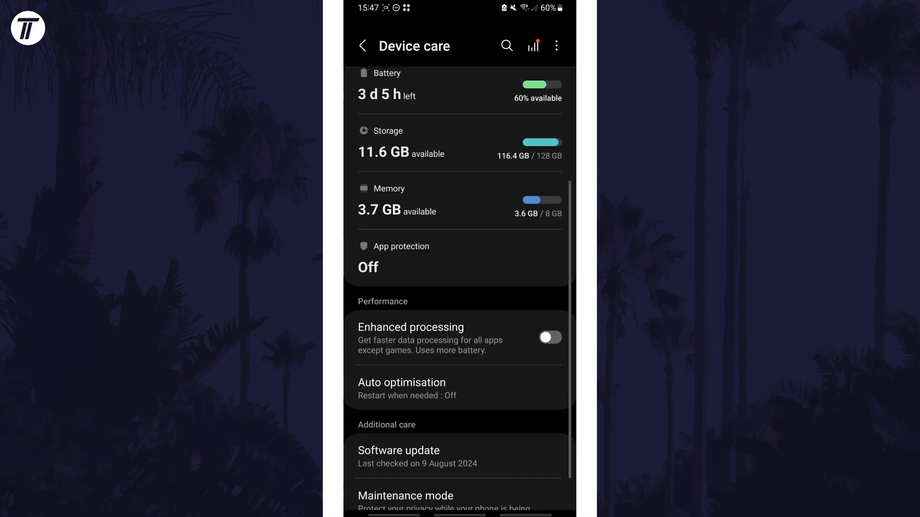
{"action": "left_click", "coordinate": [549, 337]}
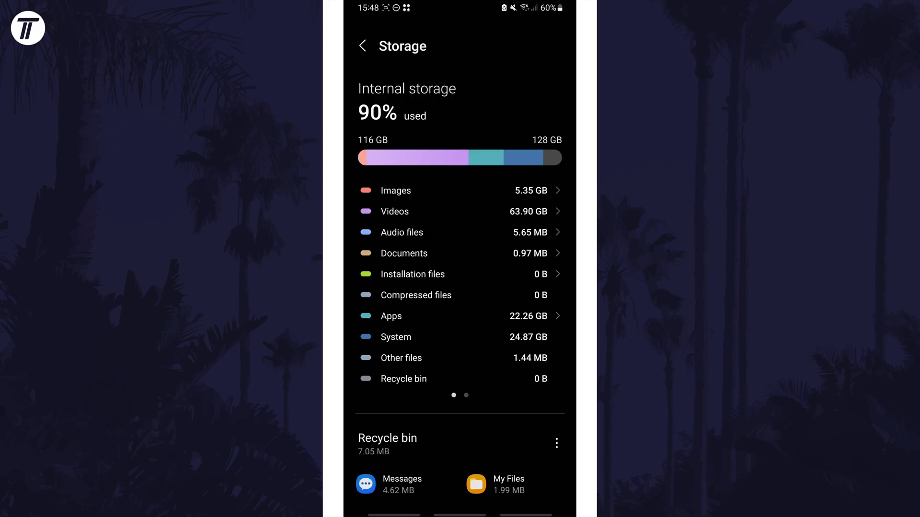
Step: Scroll through the internal storage categories showing 90% used
{"action": "scroll", "scroll_direction": "down", "scroll_amount": 3}
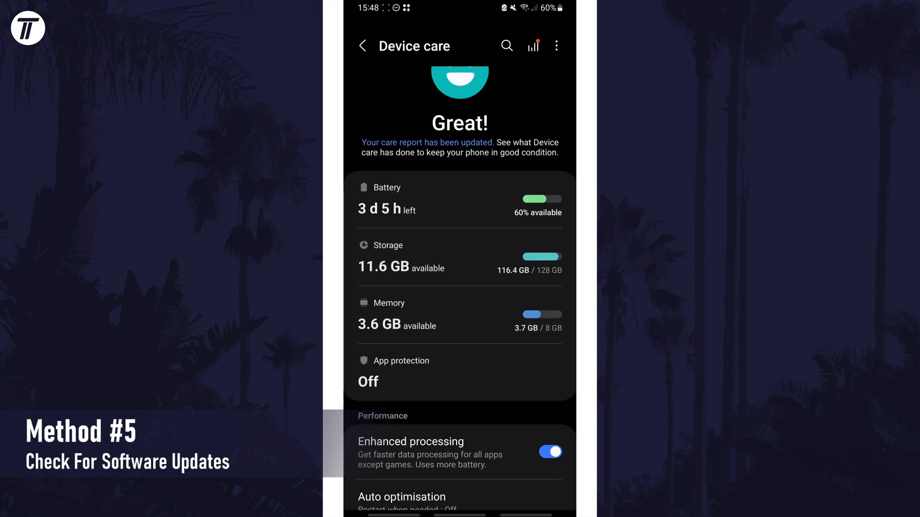
Step: Check Software update from the main Settings list
{"action": "left_click", "coordinate": [363, 46]}
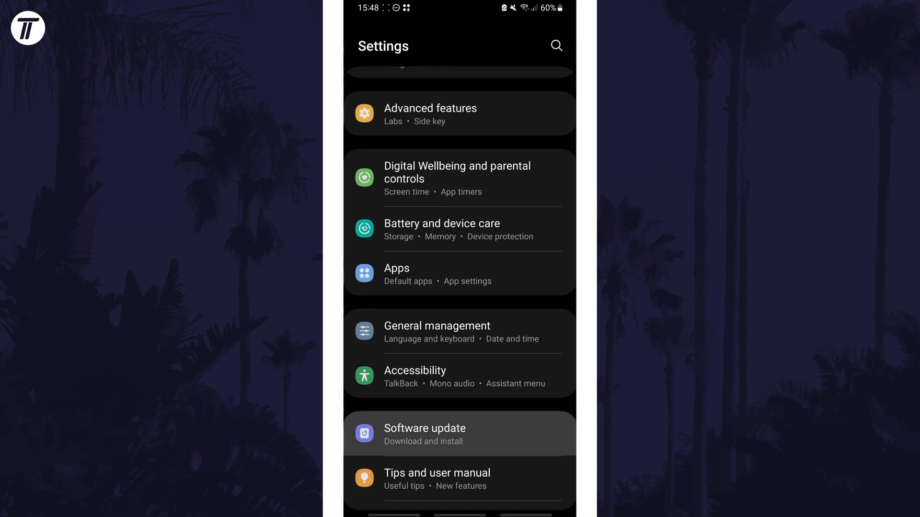
{"action": "left_click", "coordinate": [425, 434]}
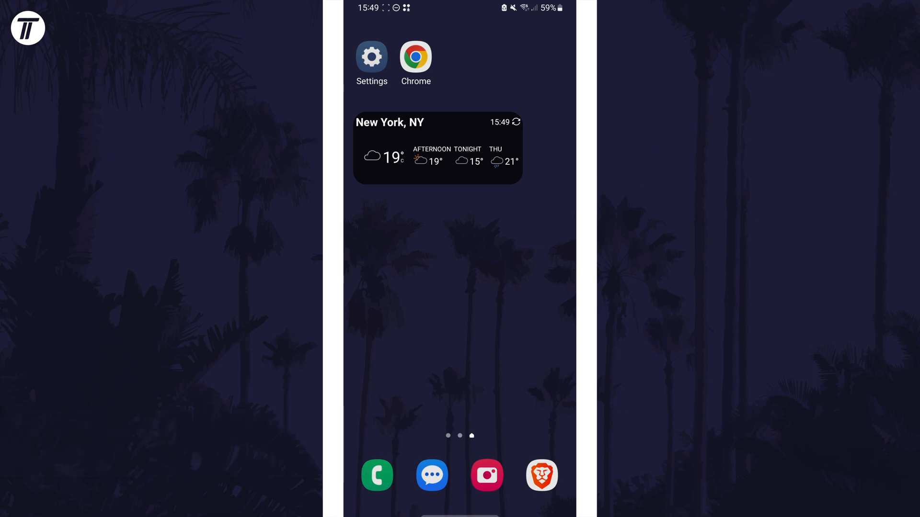
Step: Remove the New York weather widget from the home screen
{"action": "left_click", "coordinate": [438, 147]}
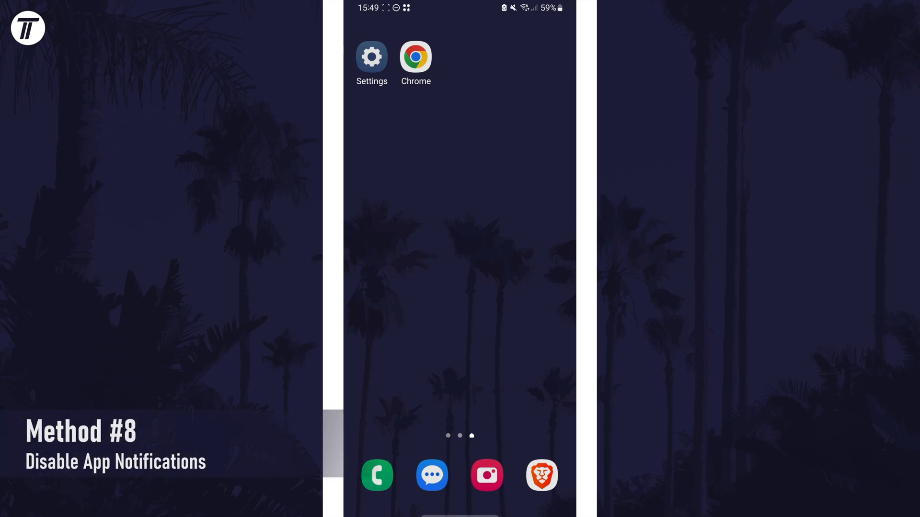
Step: Switch off the Amazon Shopping toggle in App notifications and return to the settings list
{"action": "left_click", "coordinate": [372, 57]}
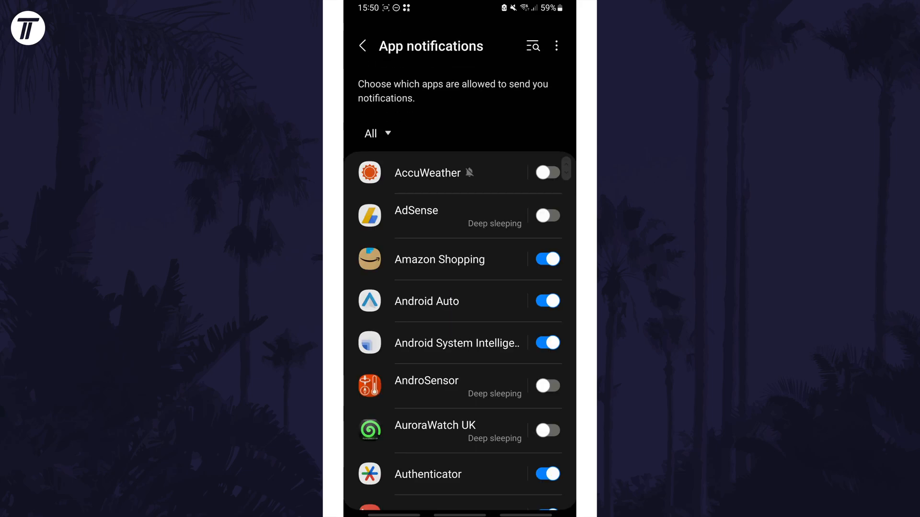
{"action": "left_click", "coordinate": [547, 260]}
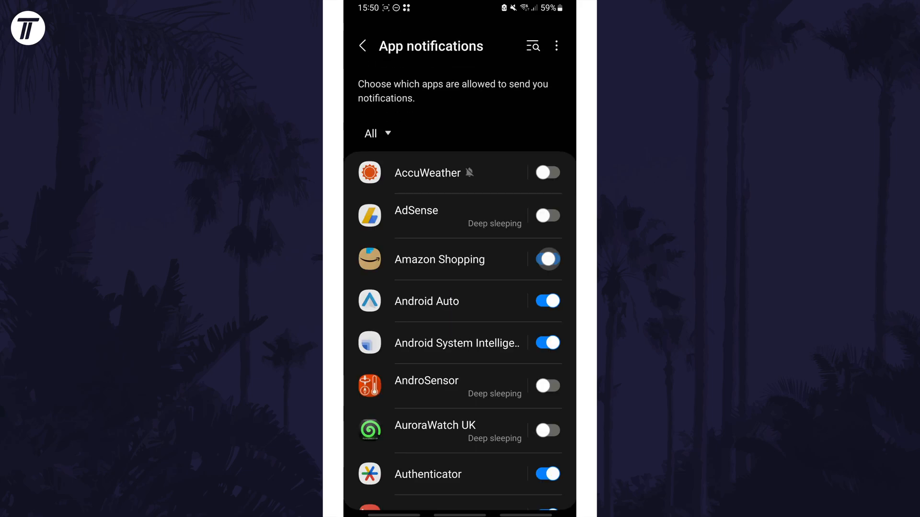
{"action": "left_click", "coordinate": [547, 259]}
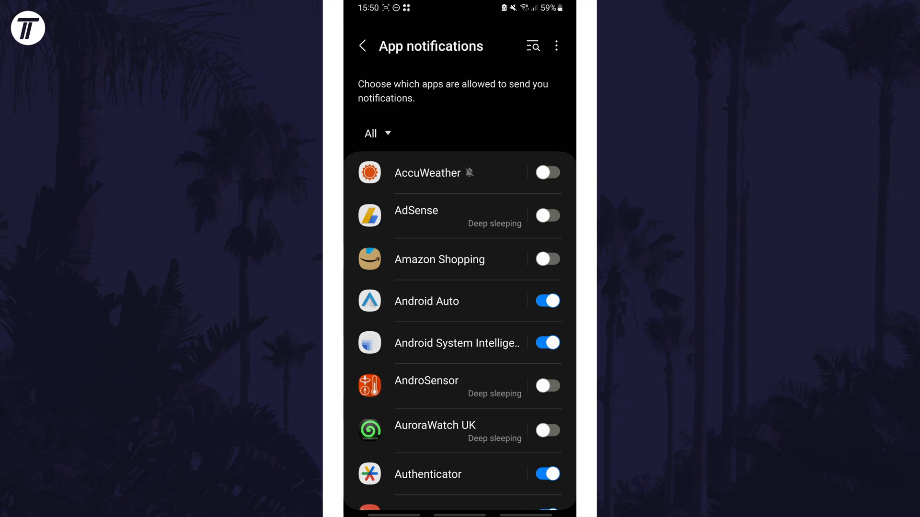
{"action": "left_click", "coordinate": [362, 46]}
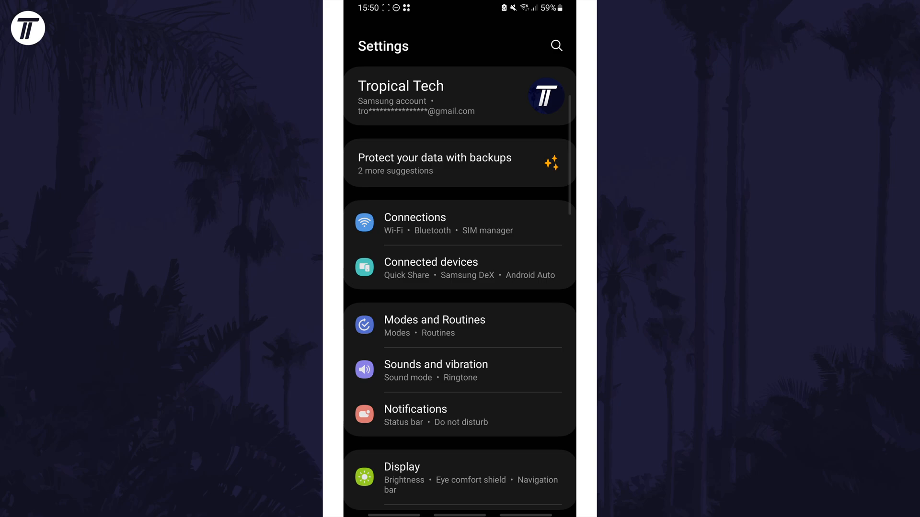
Step: Reach Remove animations under Accessibility > Visibility enhancements
{"action": "scroll", "scroll_direction": "down", "scroll_amount": 3}
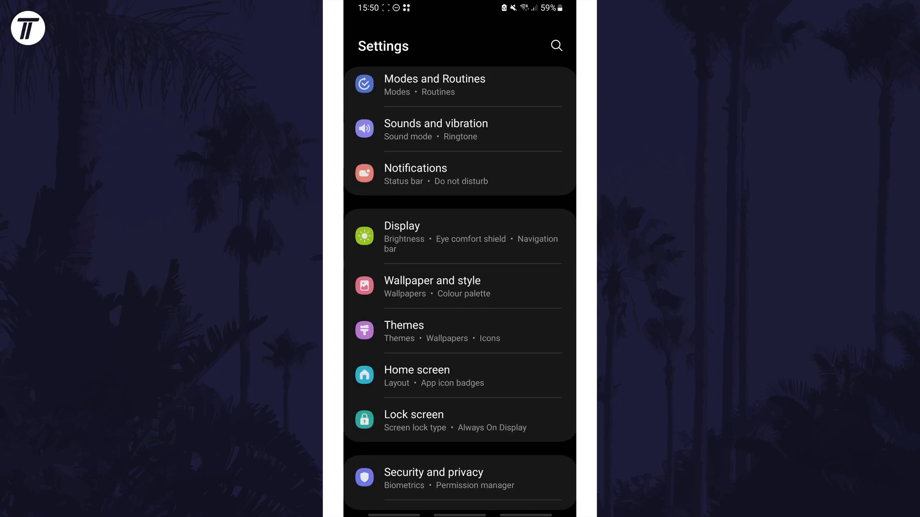
{"action": "scroll", "scroll_direction": "down", "scroll_amount": 3}
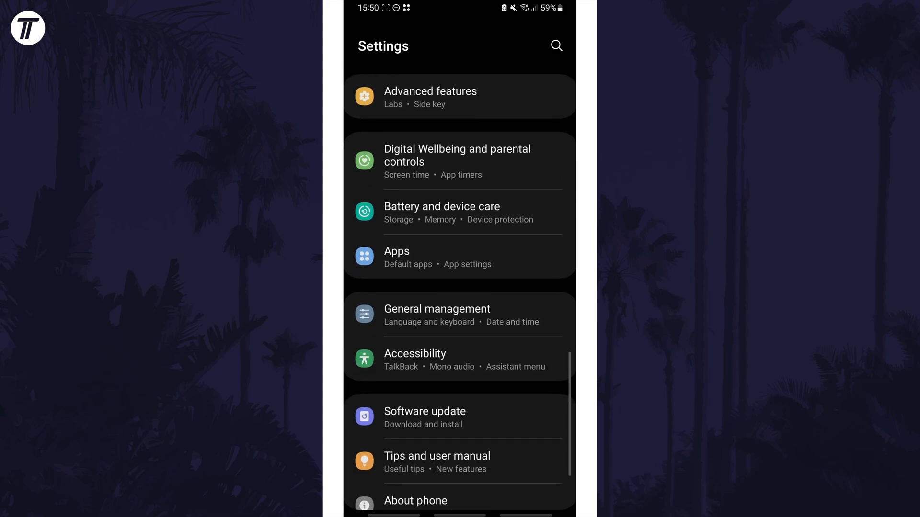
{"action": "left_click", "coordinate": [415, 354]}
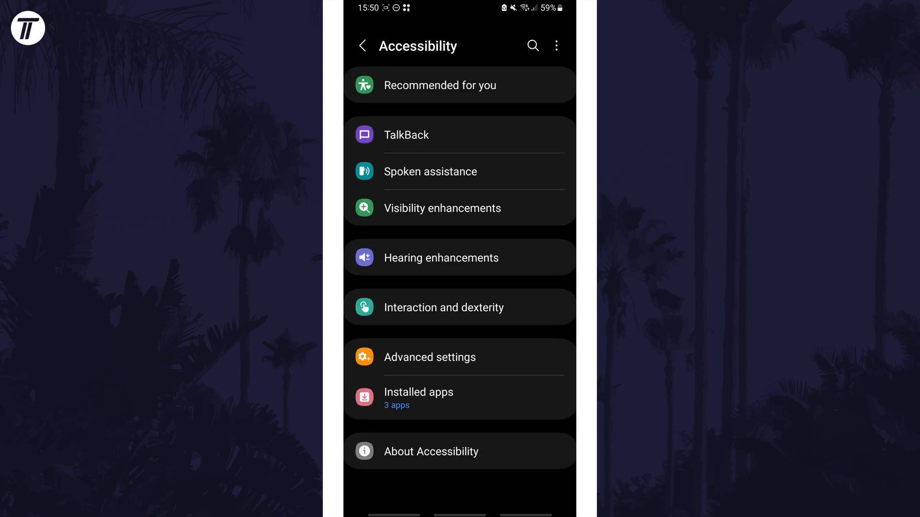
{"action": "left_click", "coordinate": [442, 208]}
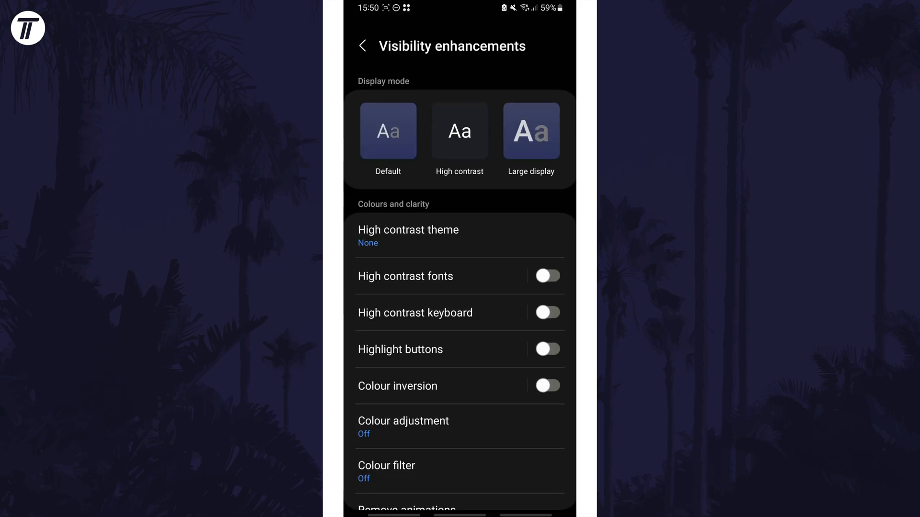
{"action": "scroll", "scroll_direction": "down", "scroll_amount": 3}
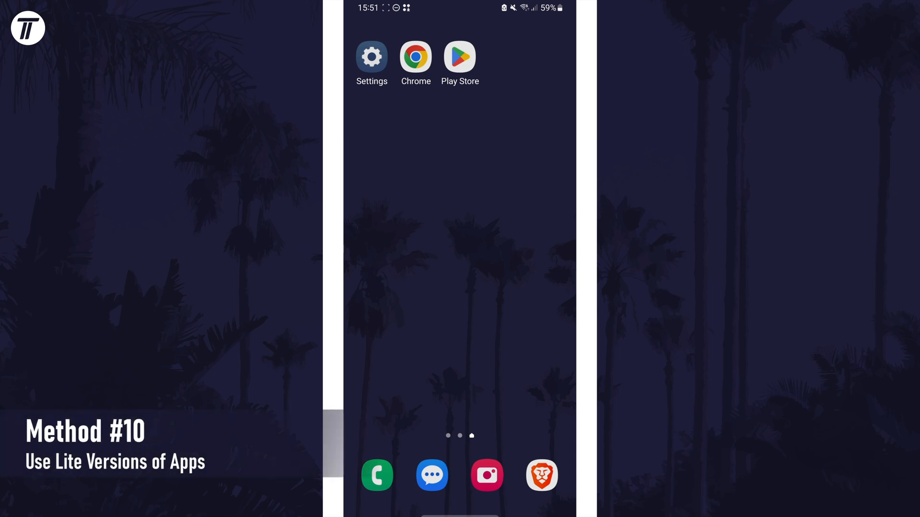
Step: Search Play Store for 'facebook' and pick the facebook lite suggestion
{"action": "type", "text": "facebook"}
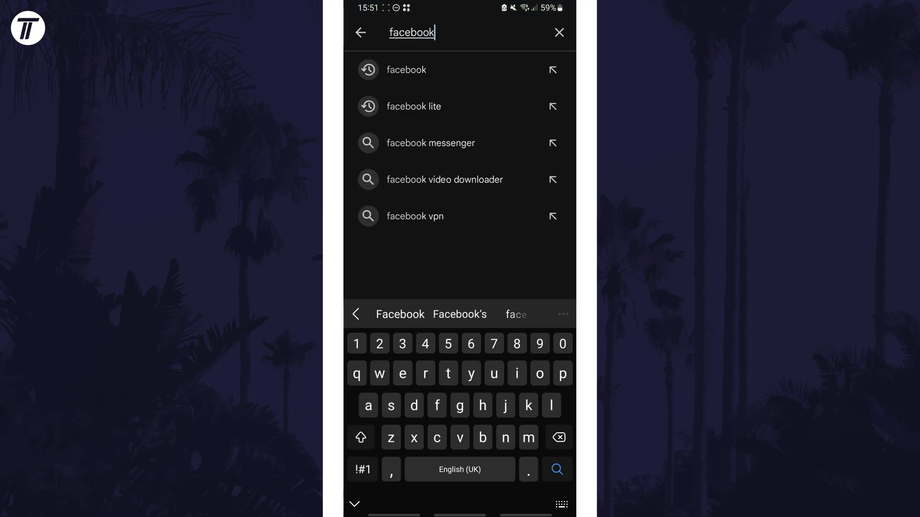
{"action": "left_click", "coordinate": [413, 106]}
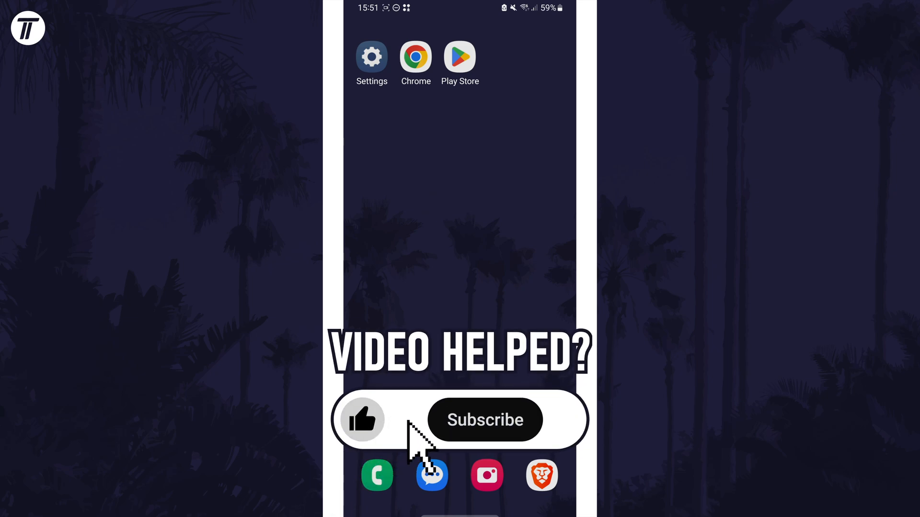
{"action": "left_click", "coordinate": [485, 420]}
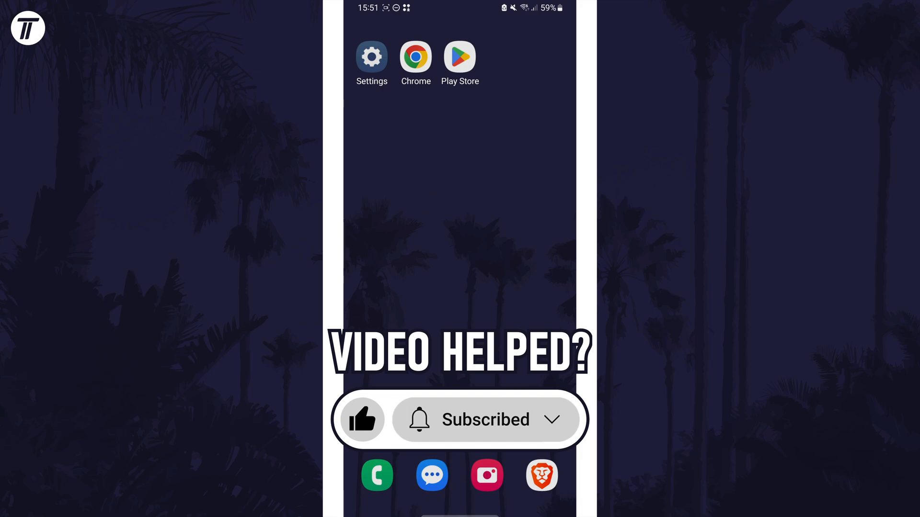